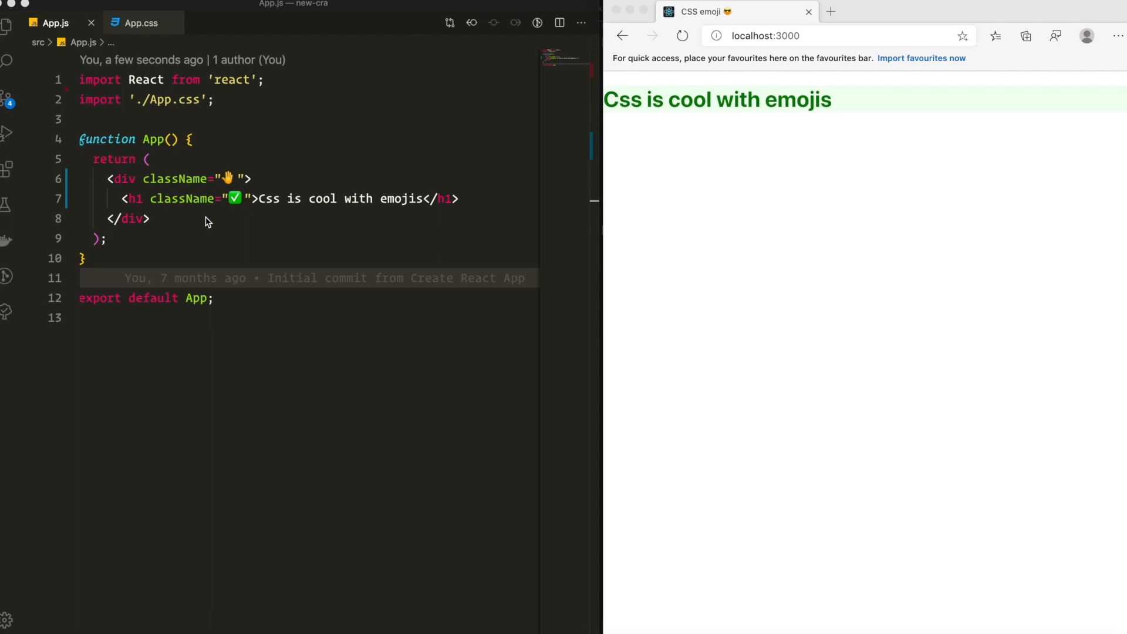
mouse_move(206, 221)
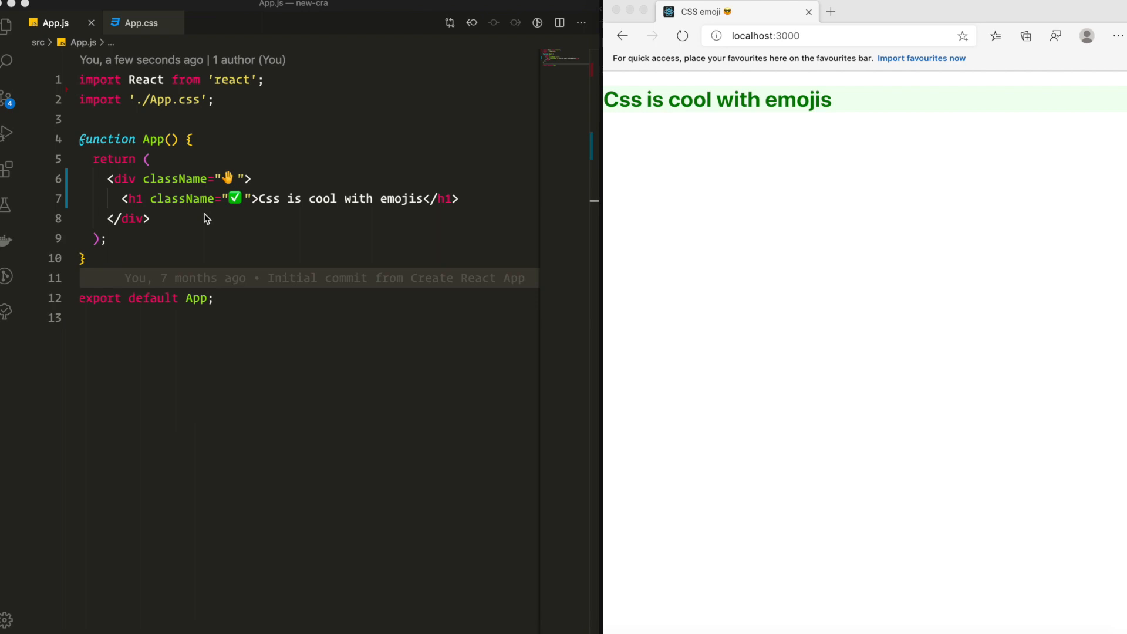
mouse_move(155, 281)
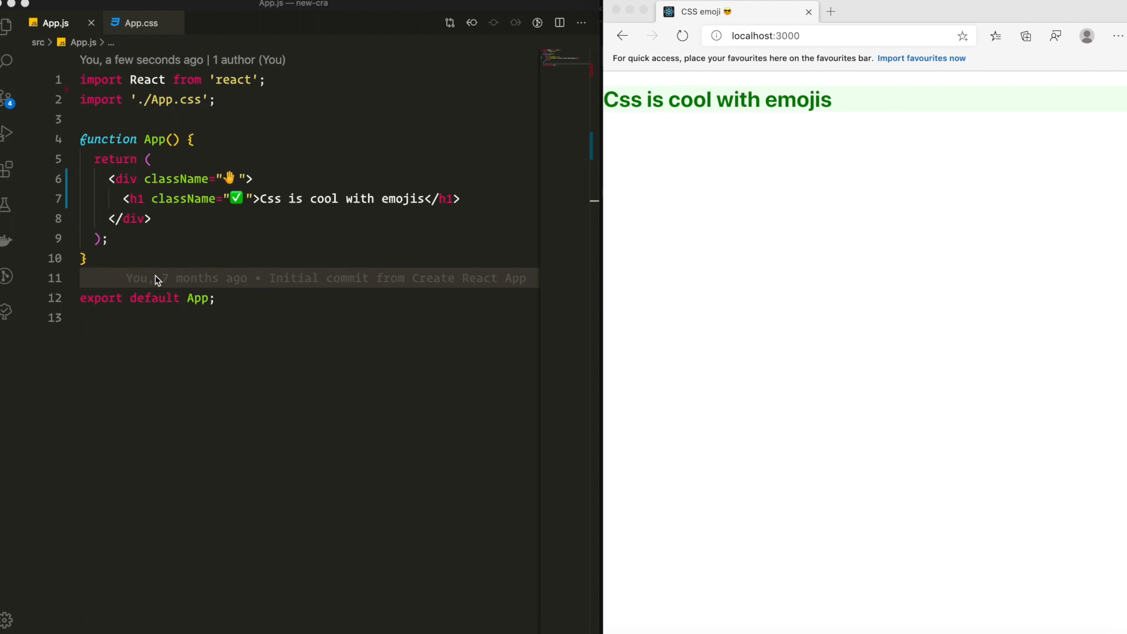
mouse_move(7, 27)
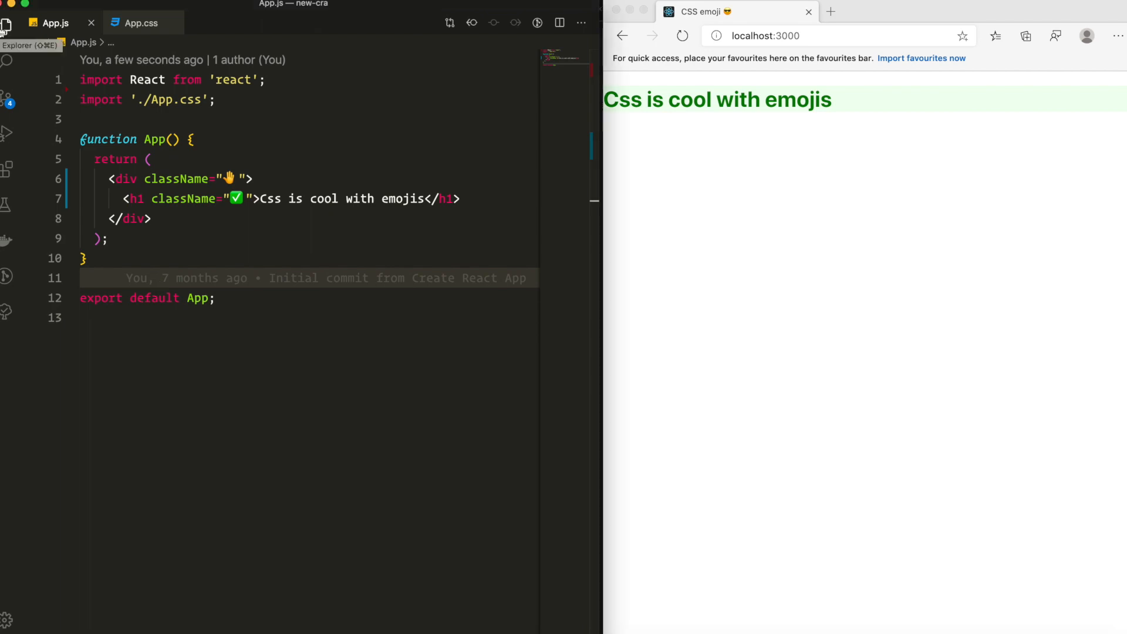
mouse_move(213, 238)
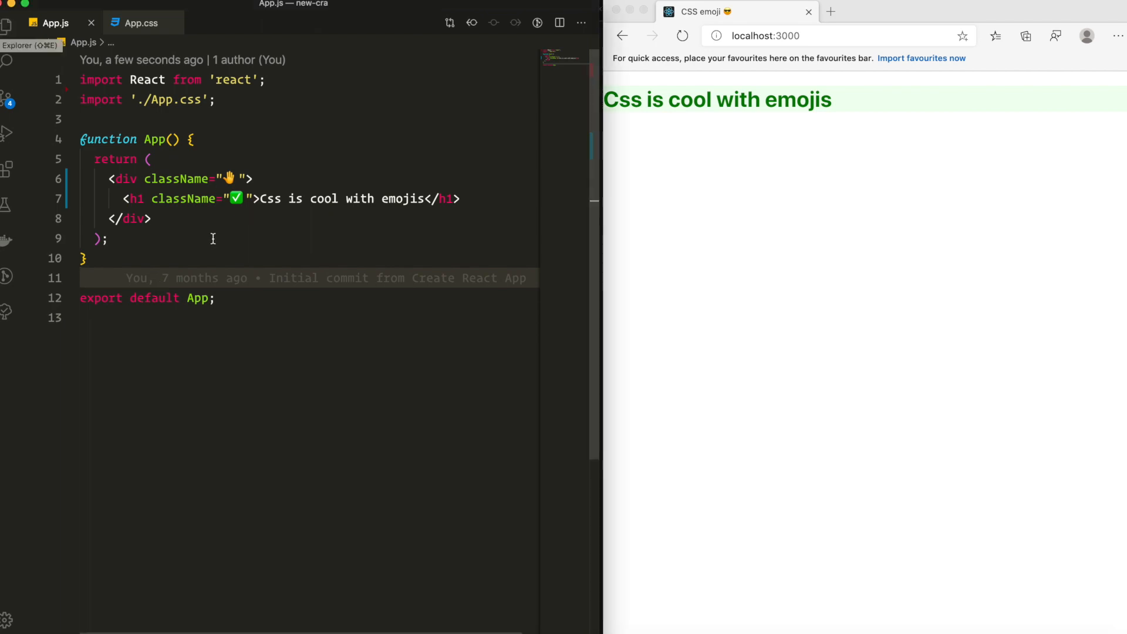
- Compare App.js and App.css while deciding where the second heading goes
click(8, 27)
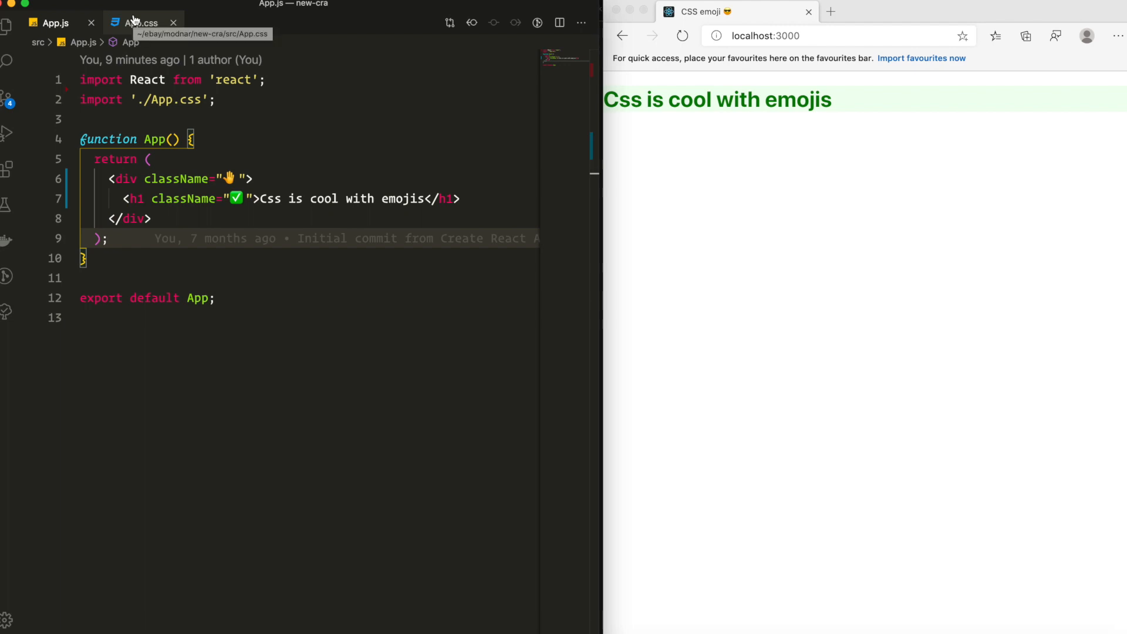
click(142, 23)
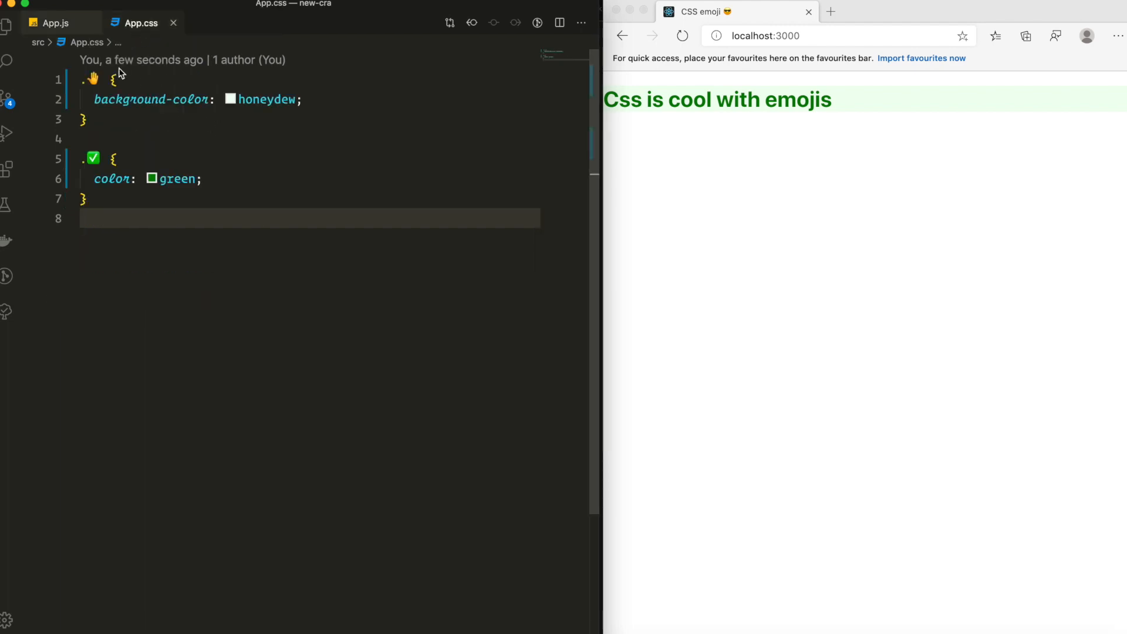
click(55, 22)
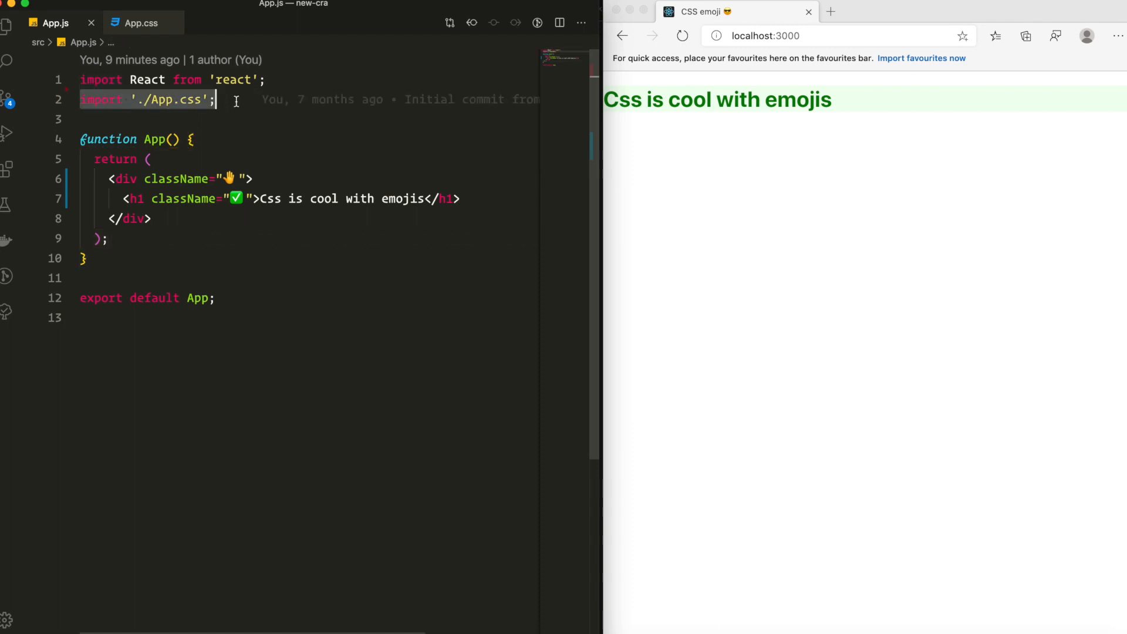
click(141, 22)
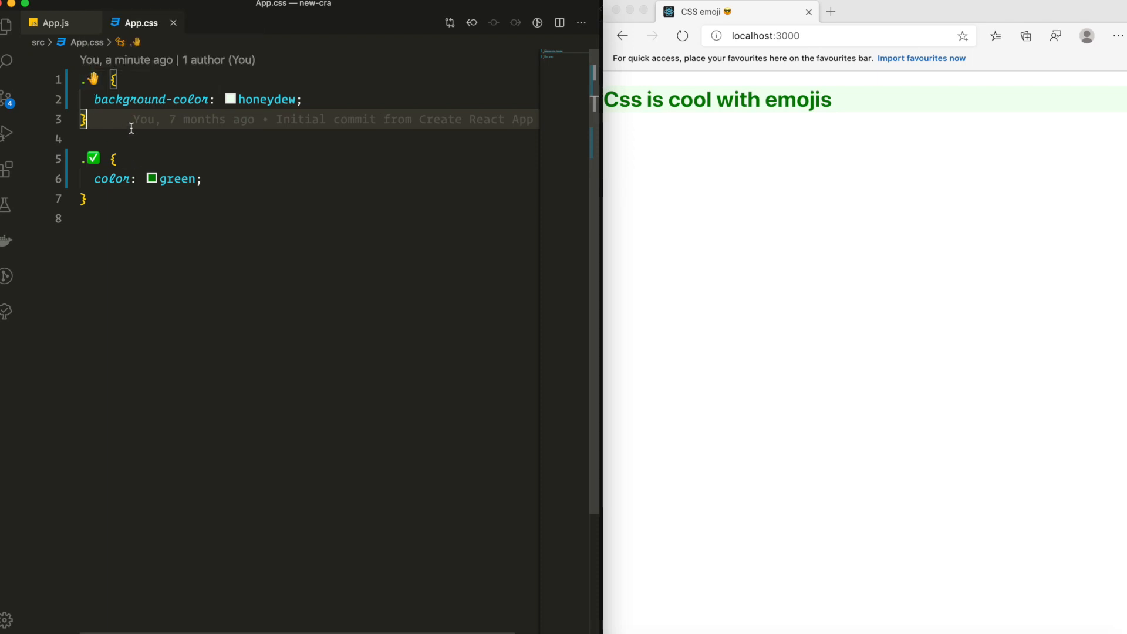
click(55, 22)
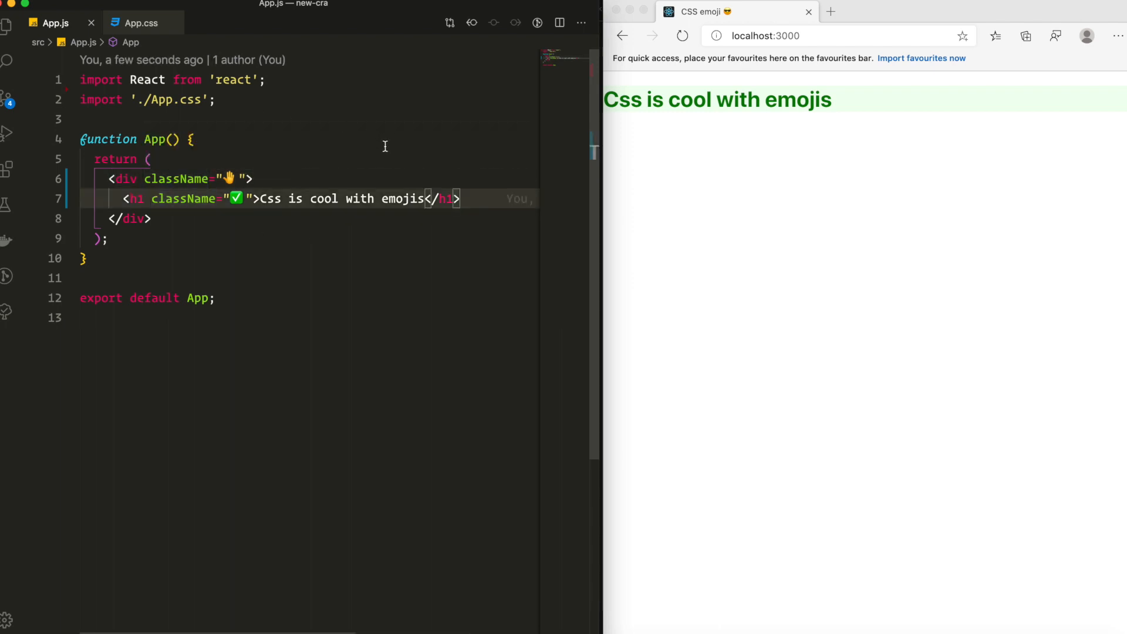
- Add the heading 'Don't try this at home(work ;))' with className 🔴 below the first h1
key(enter)
text(<h1 className="❗">Don't try this at home(work ;))</h1>)
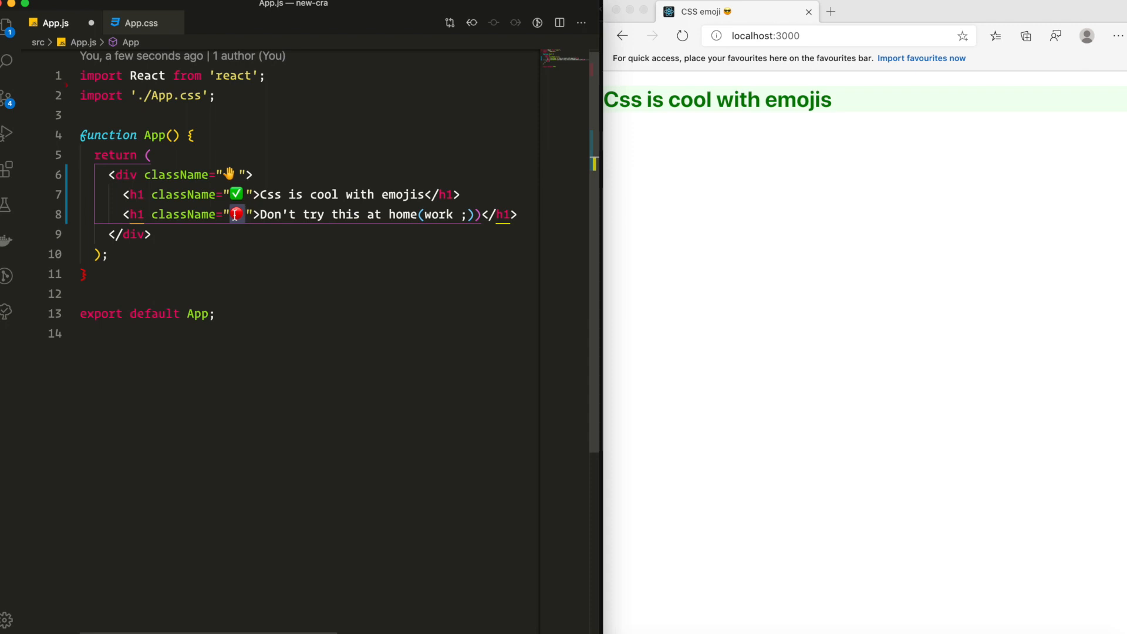
click(141, 22)
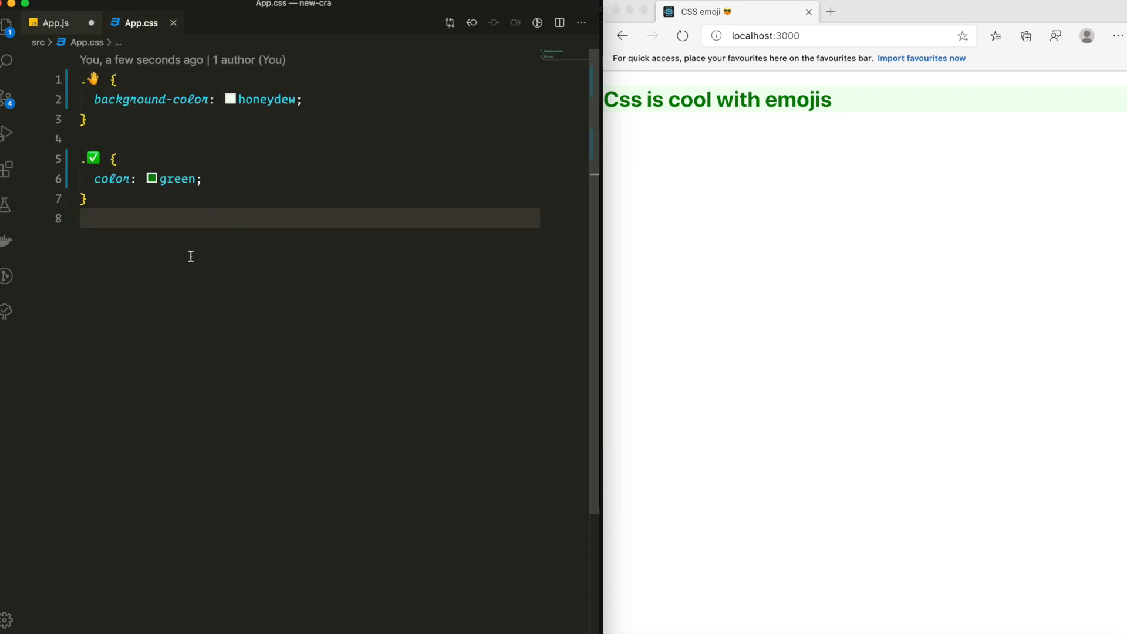
- Write a .🔴 rule in App.css with color: red and save it
text(.)
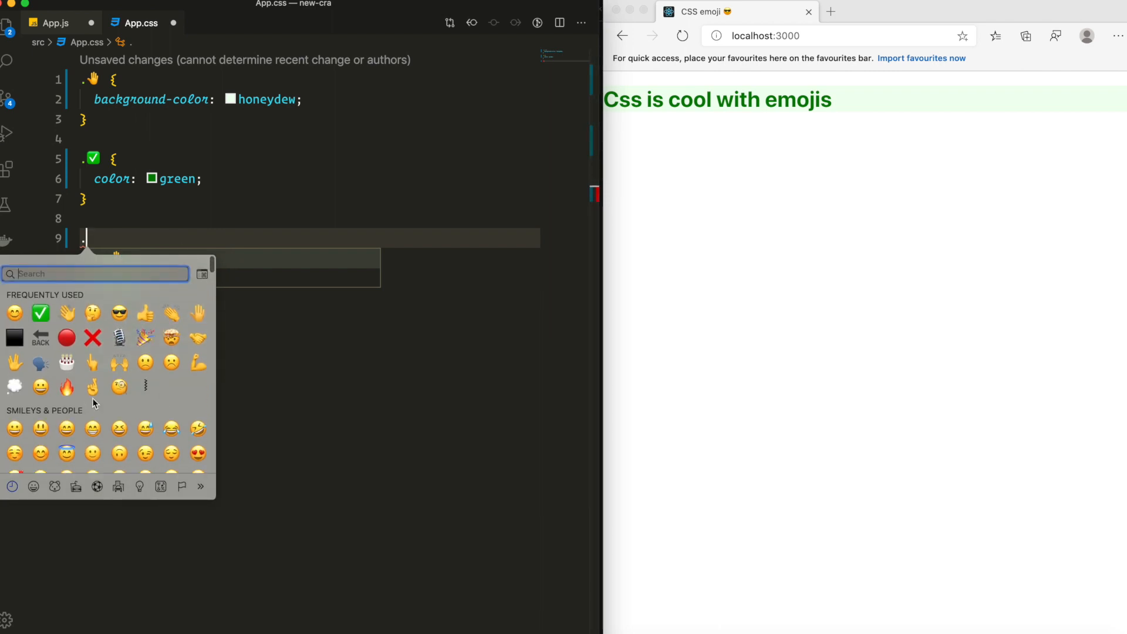
click(66, 337)
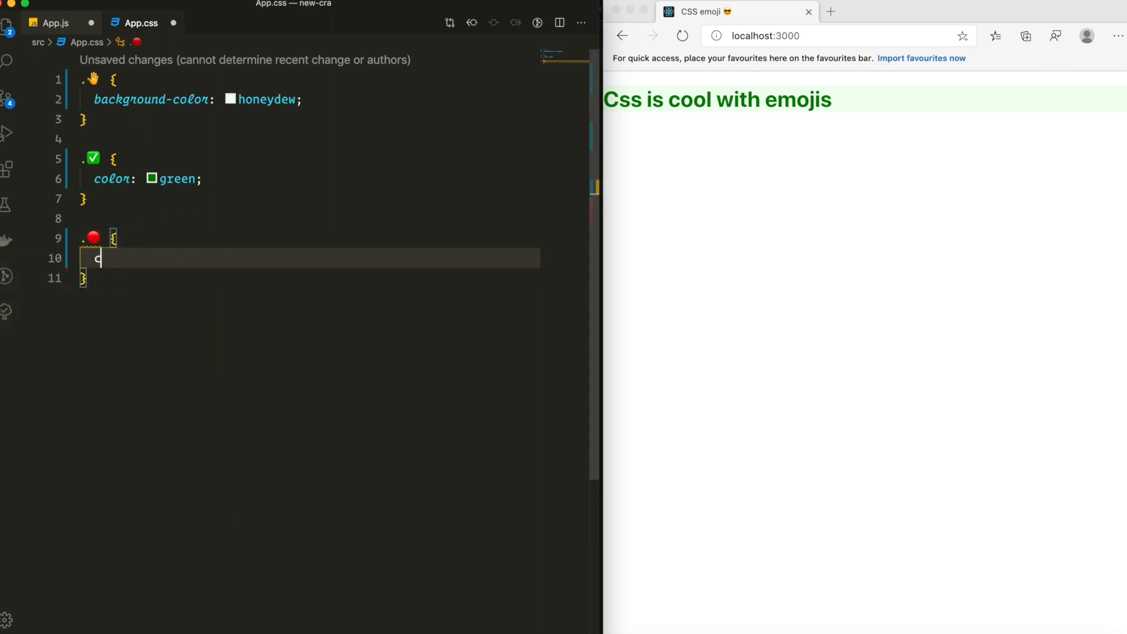
text(color: red;)
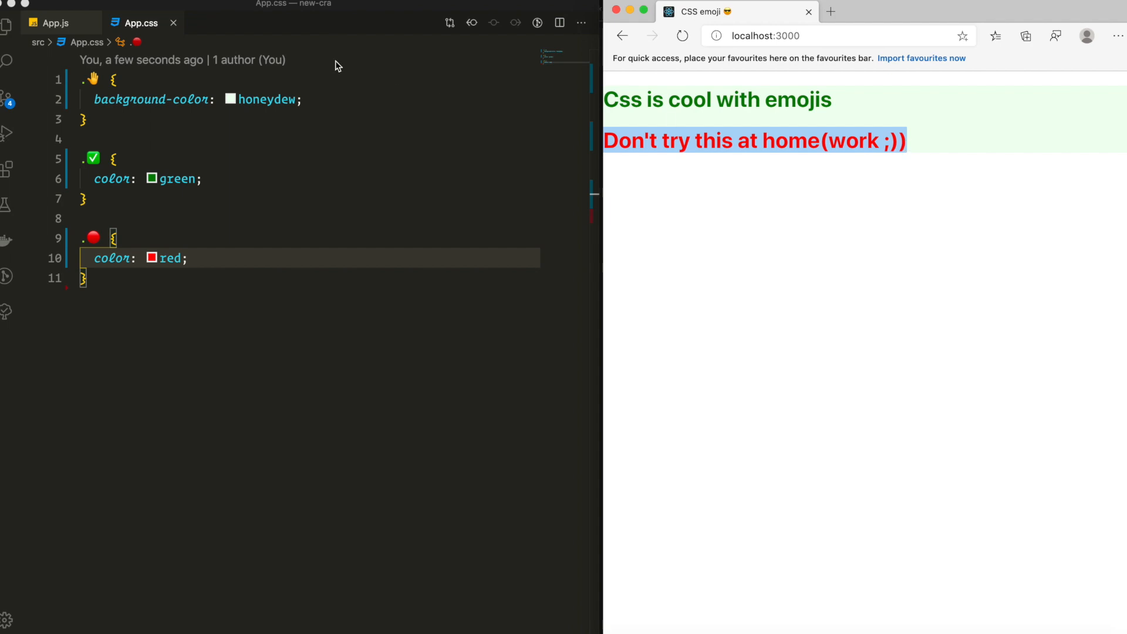
click(54, 23)
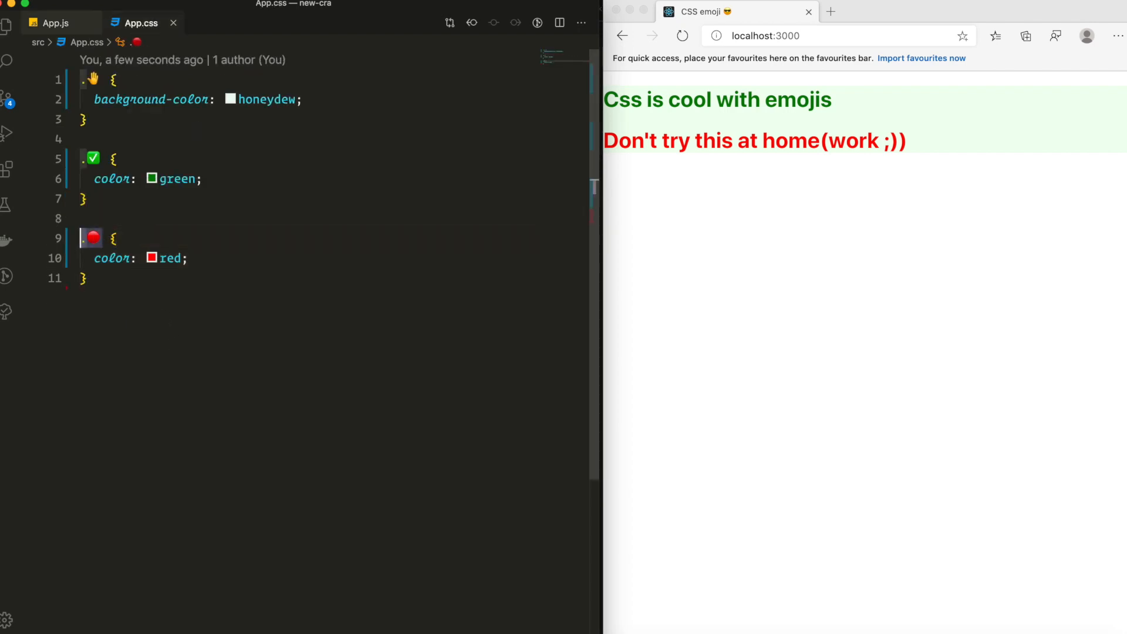
- Change the .🔴 selector to #🔴 in App.css and save
text(#)
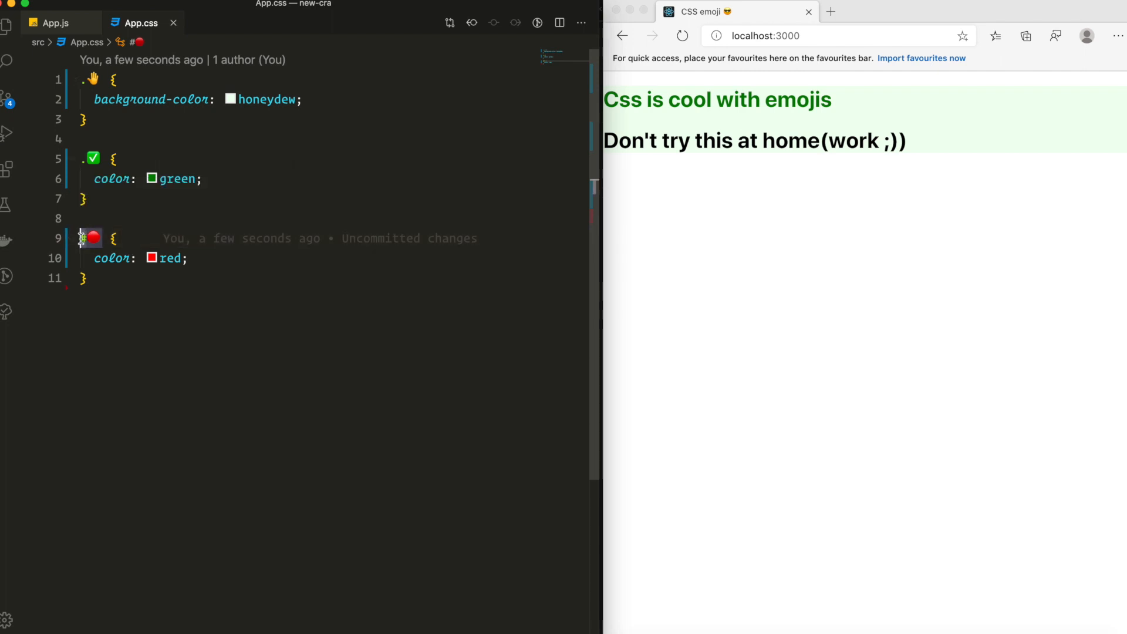
click(53, 22)
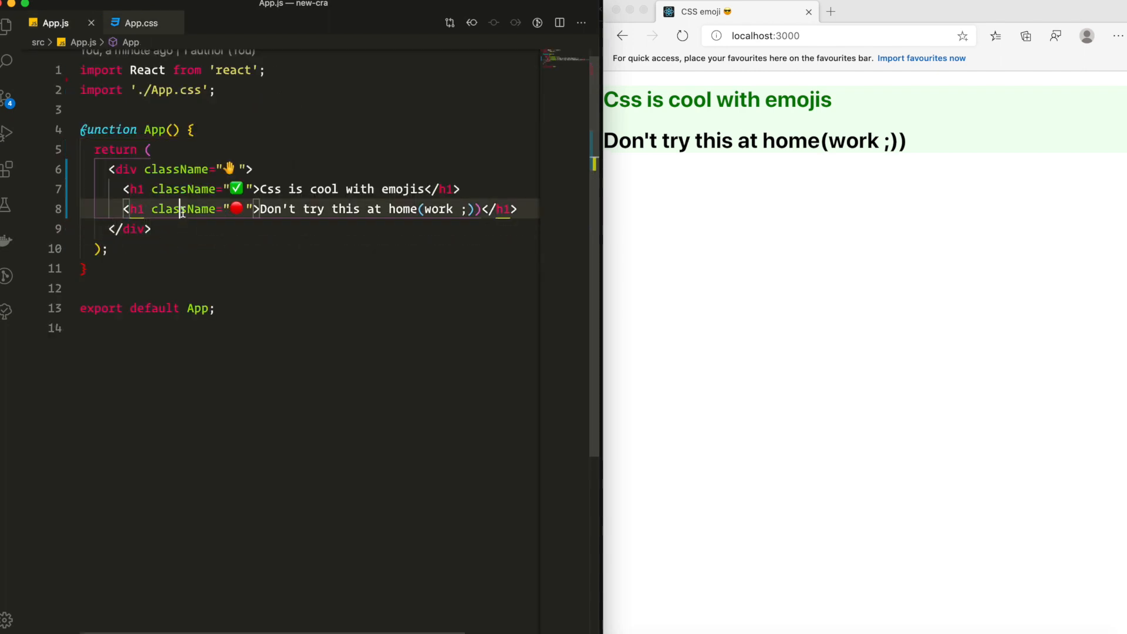
- Replace className="🔴" with id="🔴" on the second heading and save
text(id)
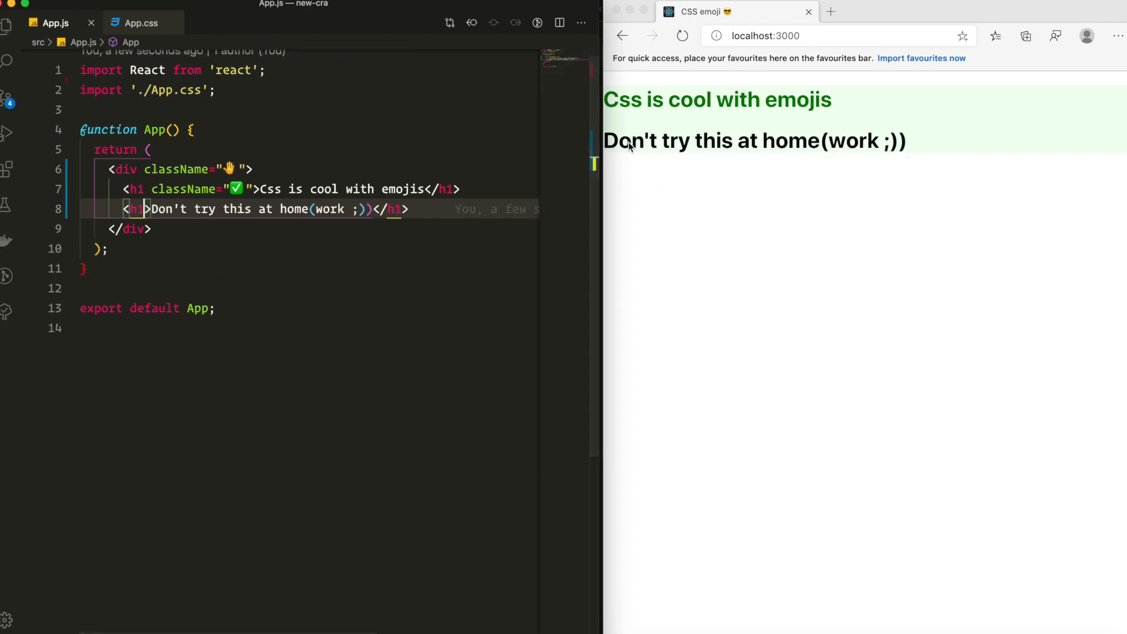
double_click(721, 141)
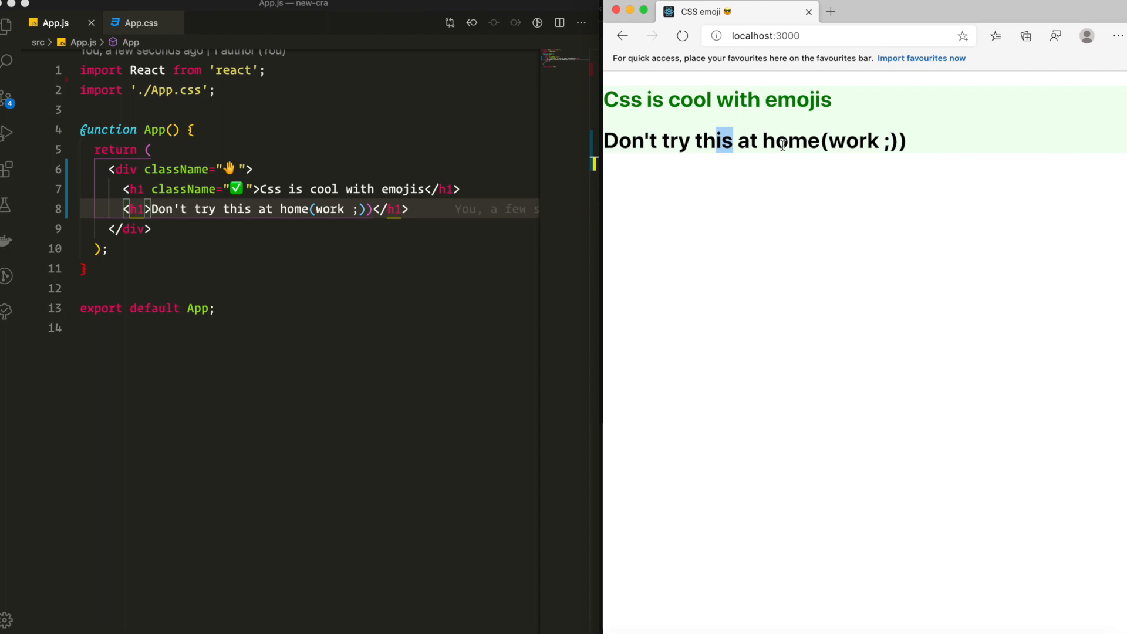
text(id "🔴")
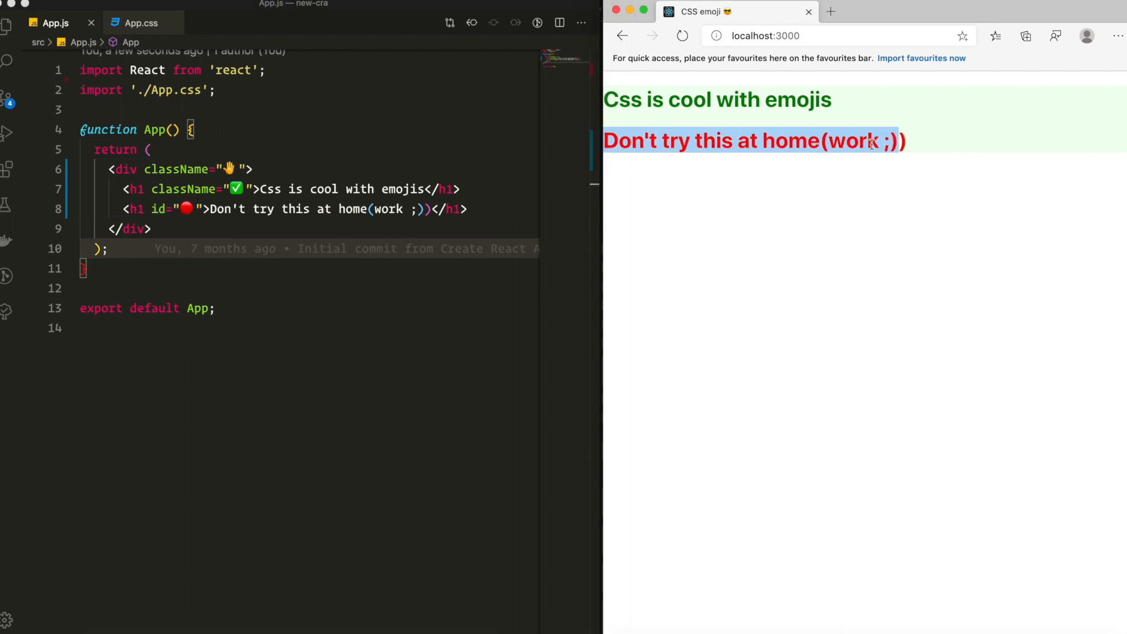
click(142, 22)
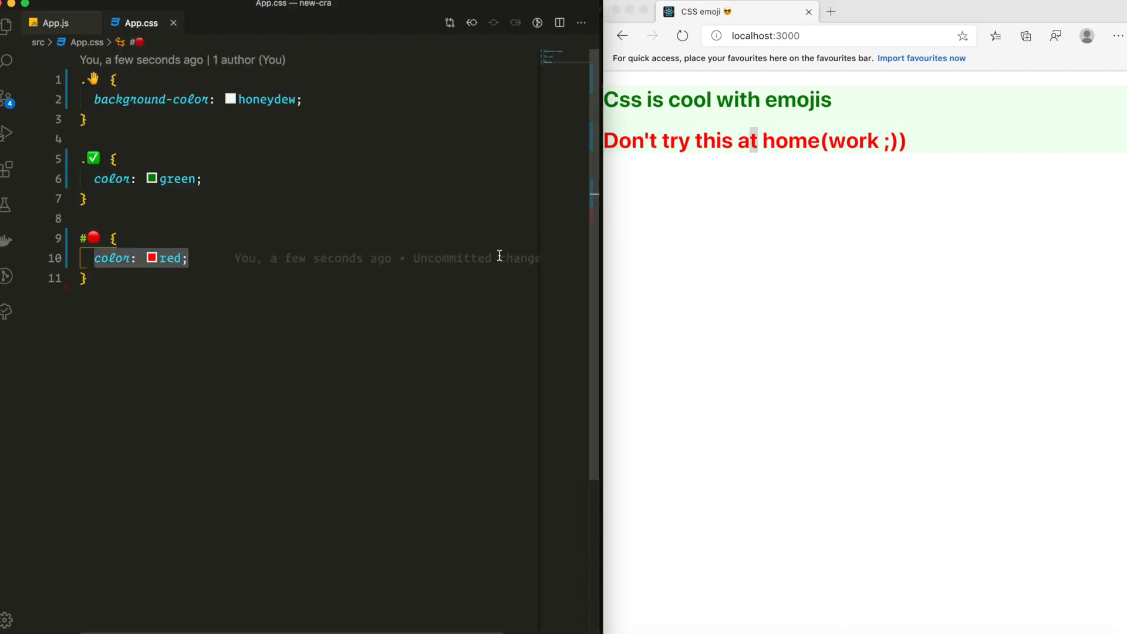
click(54, 22)
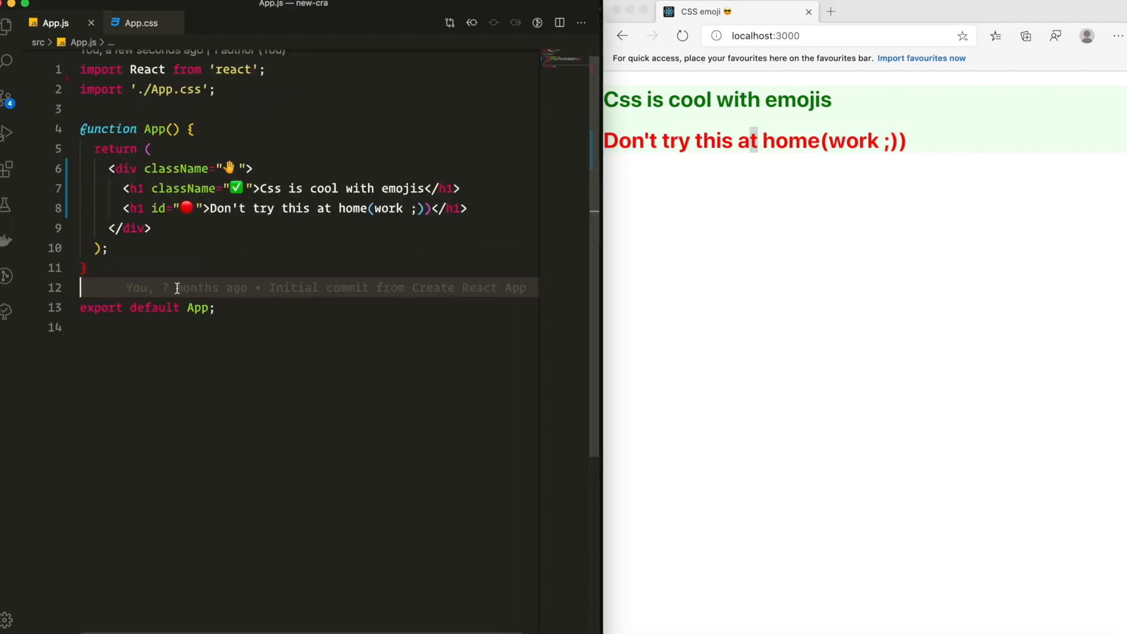